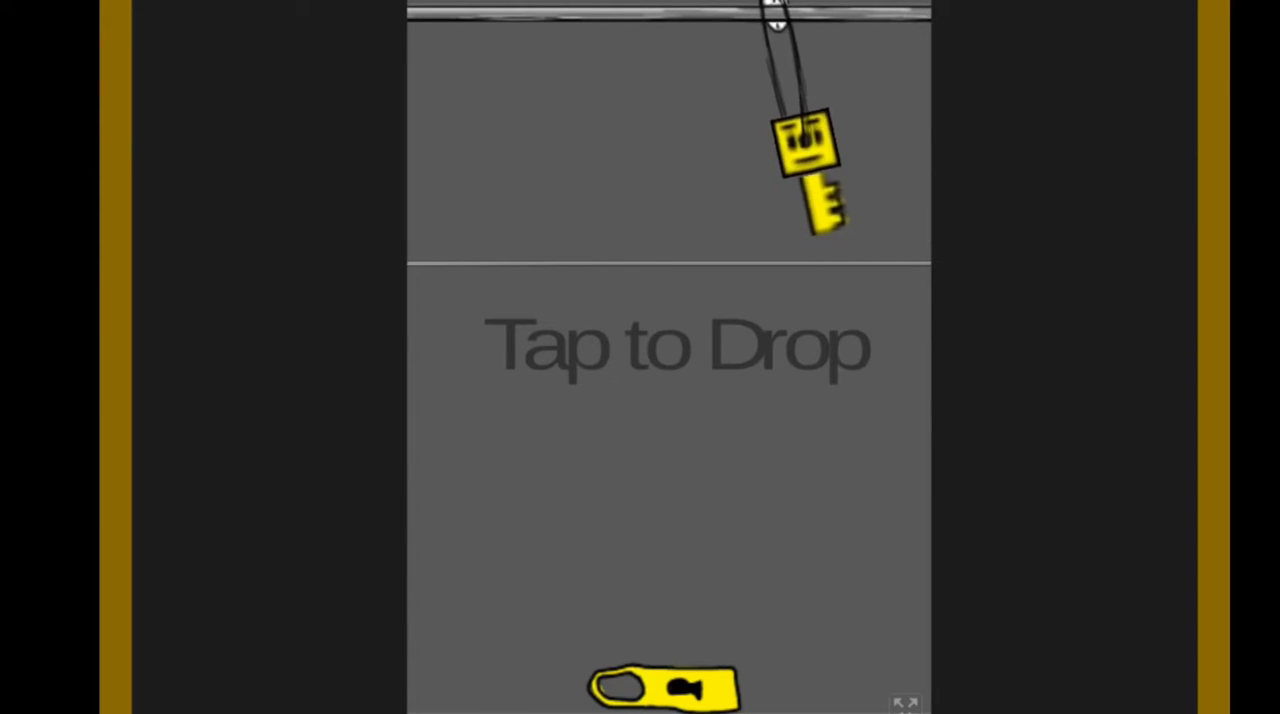
Drop the swinging key into the lock to raise the score to 1
click(665, 345)
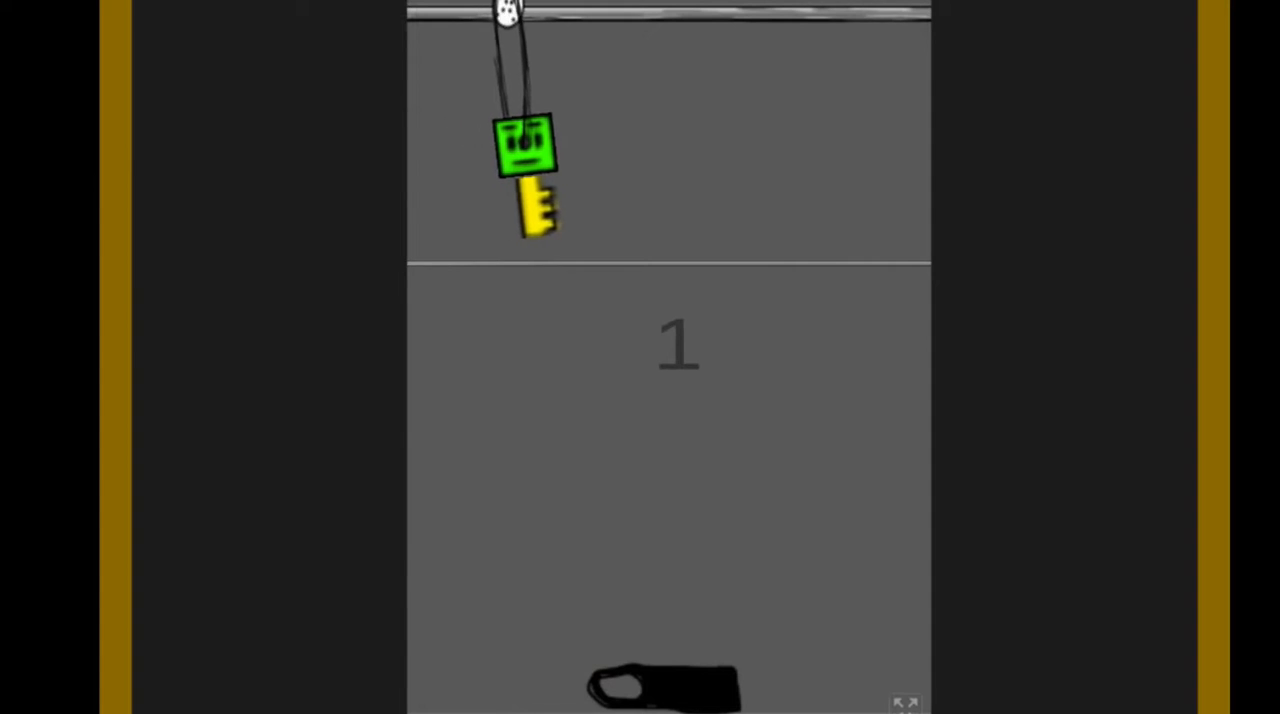